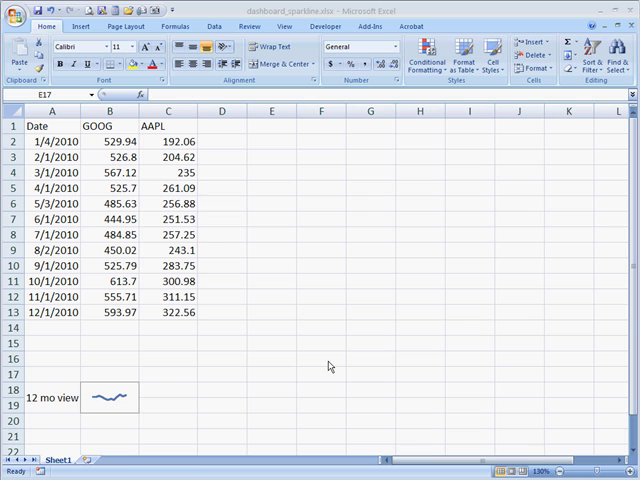
{"action": "mouse_move", "coordinate": [190, 388]}
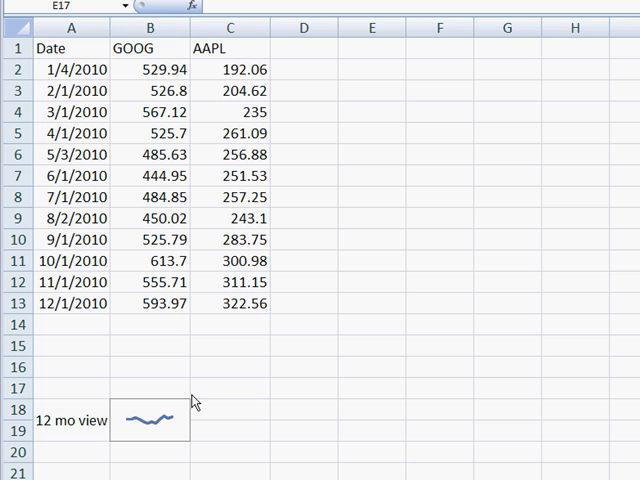
{"action": "mouse_move", "coordinate": [116, 440]}
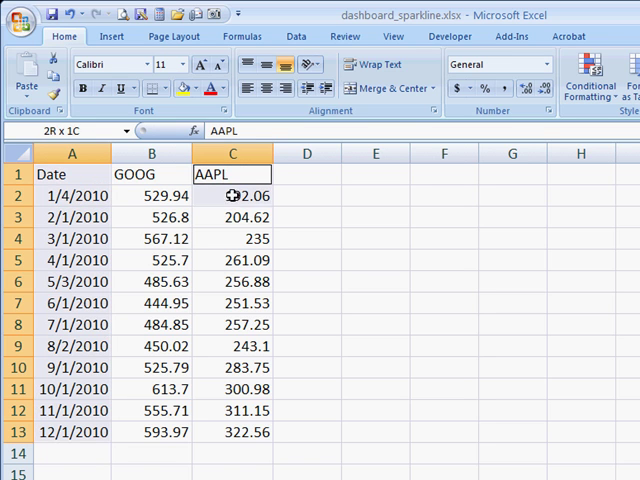
- Insert a 2-D Line chart of the AAPL prices in C1:C13
{"action": "left_click_drag", "start_coordinate": [232, 196], "coordinate": [232, 432]}
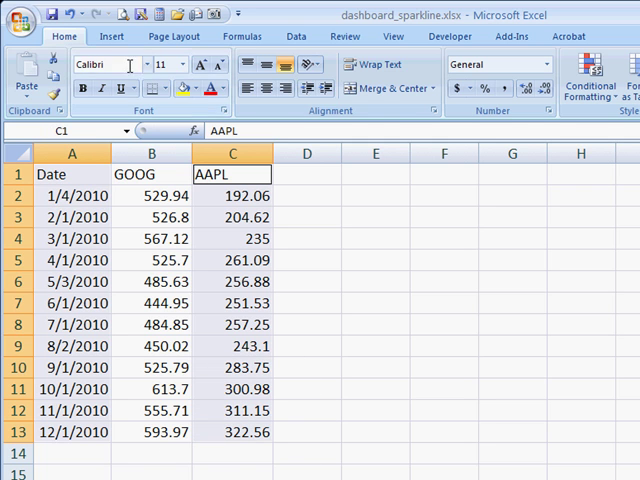
{"action": "left_click", "coordinate": [112, 36]}
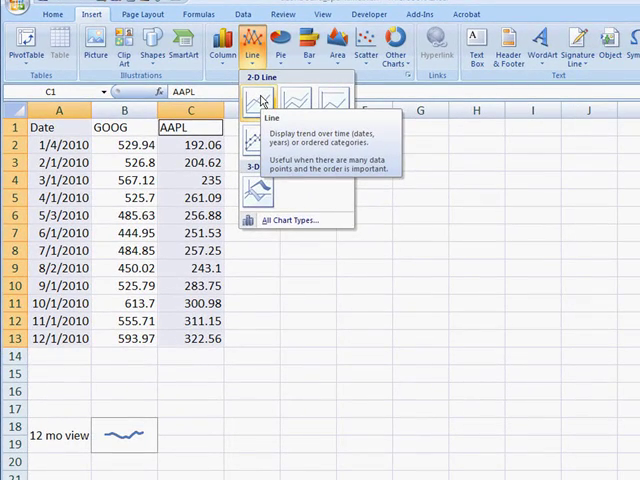
{"action": "left_click", "coordinate": [260, 98]}
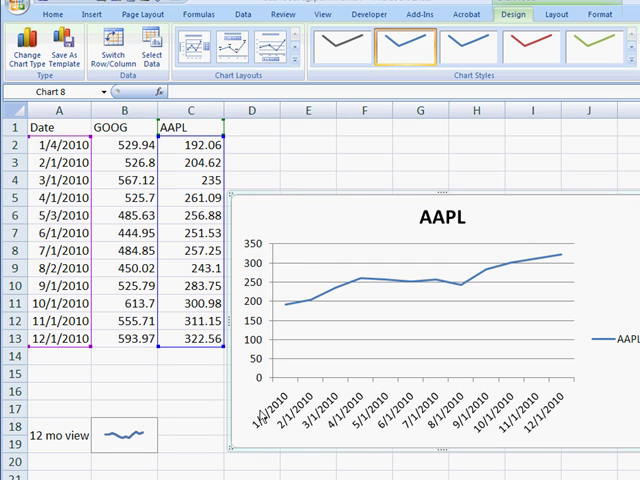
{"action": "mouse_move", "coordinate": [504, 356]}
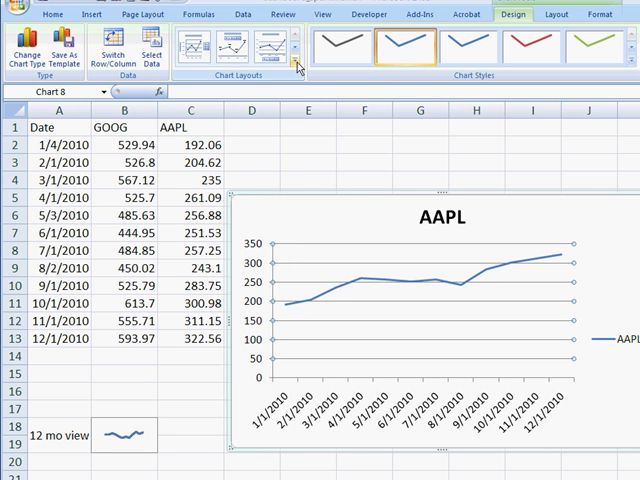
- Bring up the Chart Layouts gallery on the Chart Tools Design tab
{"action": "left_click", "coordinate": [288, 64]}
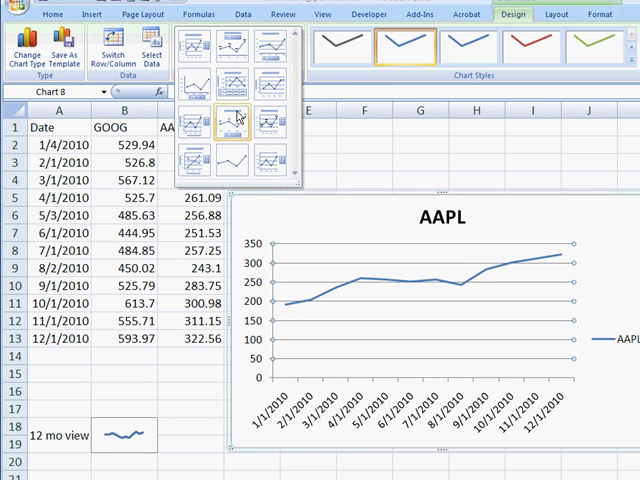
{"action": "mouse_move", "coordinate": [230, 158]}
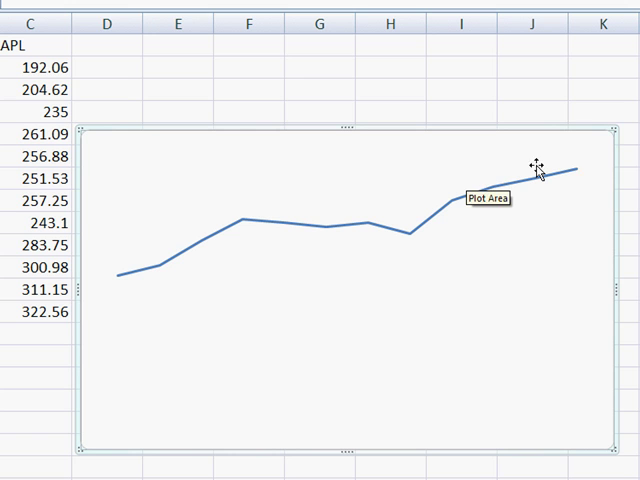
{"action": "mouse_move", "coordinate": [612, 128]}
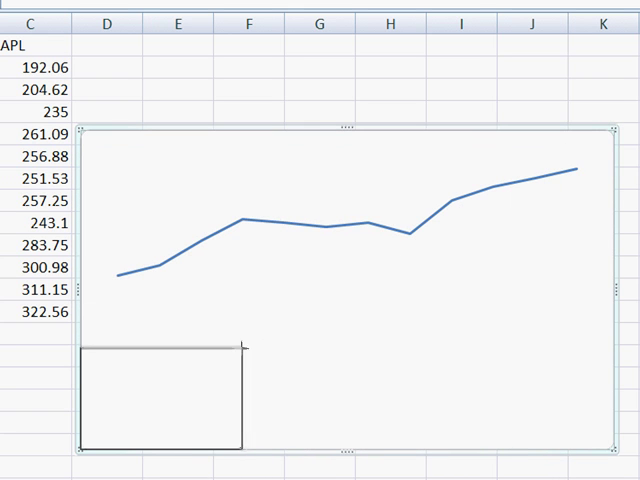
- Shrink the AAPL chart to cell size beside the GOOG sparkline and select its price line
{"action": "left_click_drag", "start_coordinate": [244, 348], "coordinate": [178, 380]}
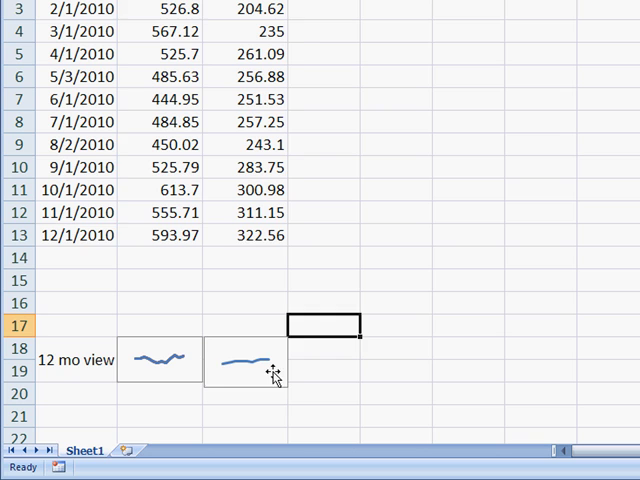
{"action": "left_click", "coordinate": [244, 364]}
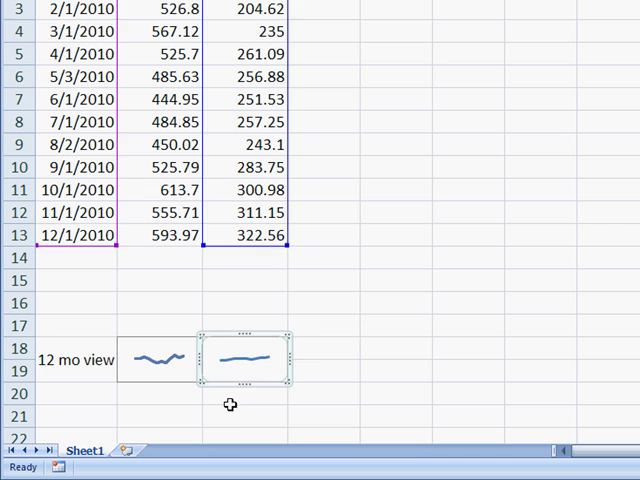
{"action": "left_click", "coordinate": [240, 416]}
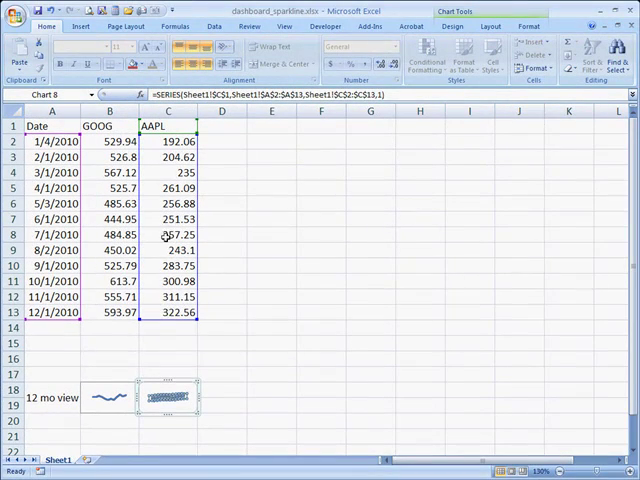
{"action": "mouse_move", "coordinate": [172, 372]}
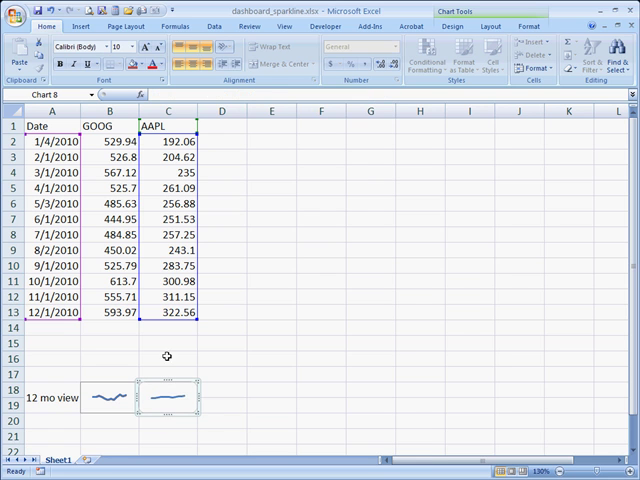
- Show the full Primary Vertical Axis options for the AAPL sparkline from the Layout tab
{"action": "left_click", "coordinate": [478, 26]}
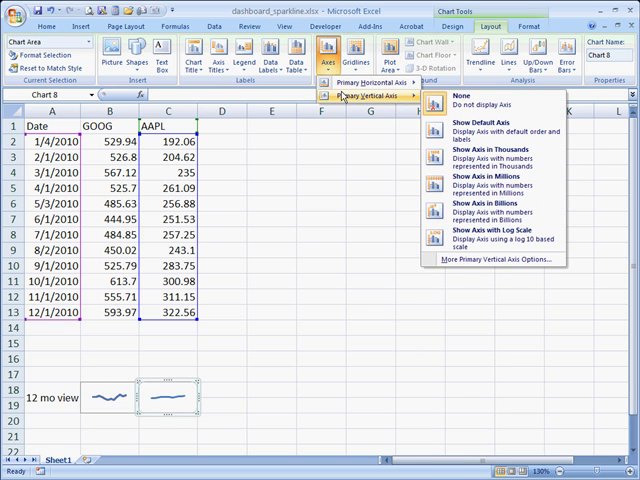
{"action": "mouse_move", "coordinate": [488, 100]}
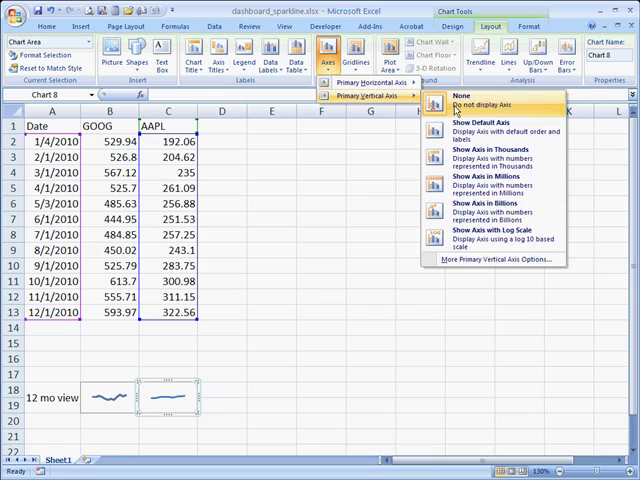
{"action": "mouse_move", "coordinate": [496, 260]}
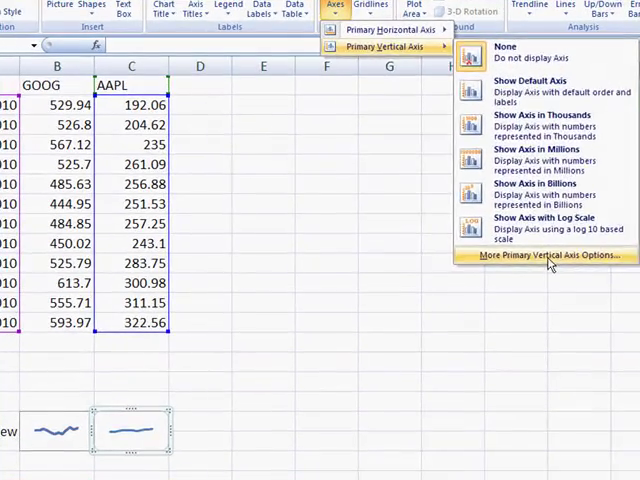
{"action": "left_click", "coordinate": [548, 254]}
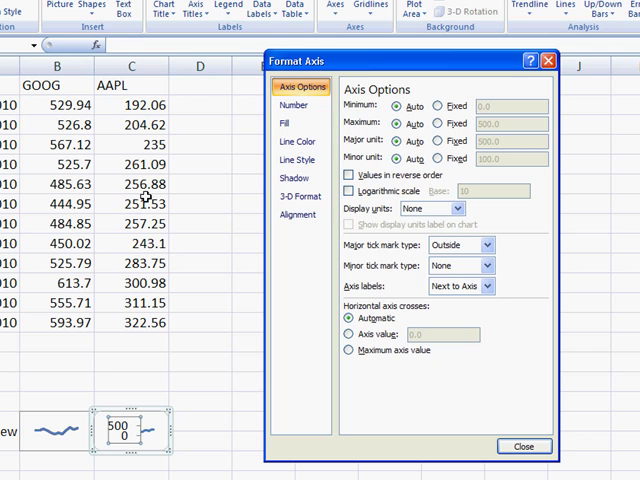
{"action": "mouse_move", "coordinate": [150, 104]}
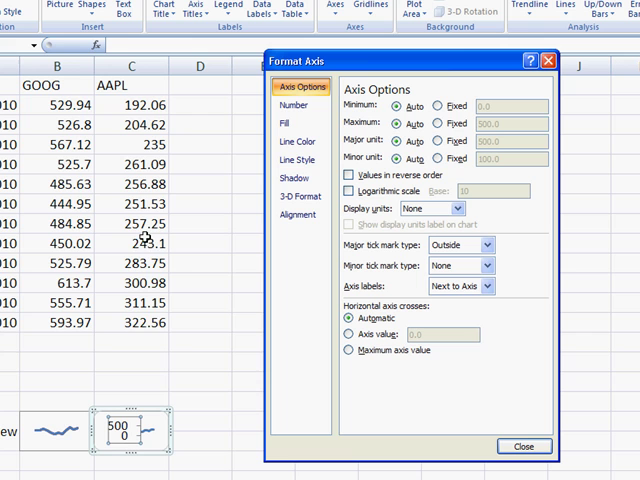
{"action": "mouse_move", "coordinate": [116, 330]}
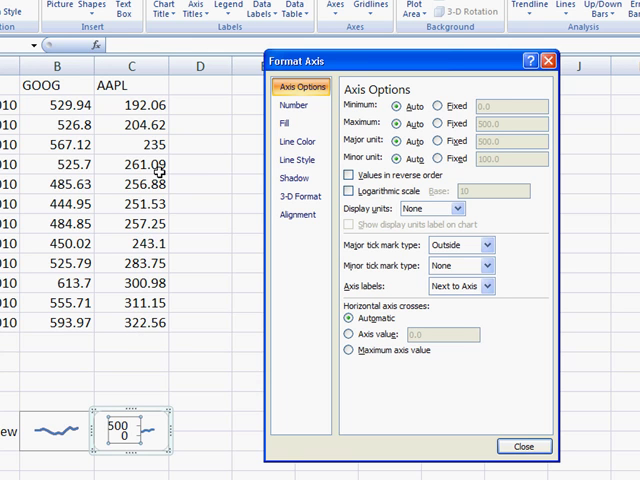
{"action": "mouse_move", "coordinate": [430, 144]}
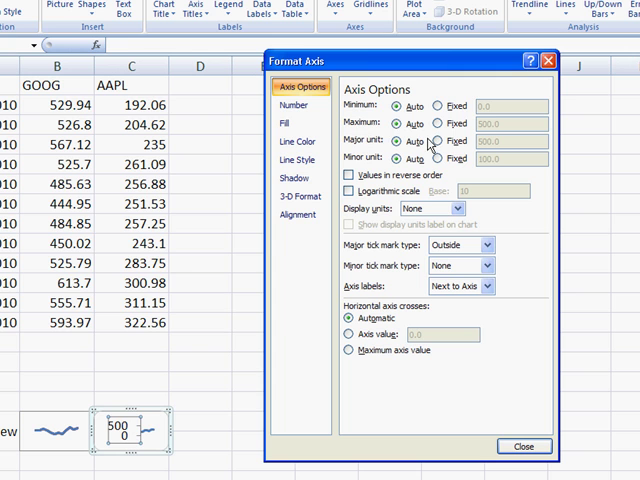
- Fix the vertical axis minimum at 190 and maximum at 330, then close Format Axis
{"action": "left_click", "coordinate": [434, 104]}
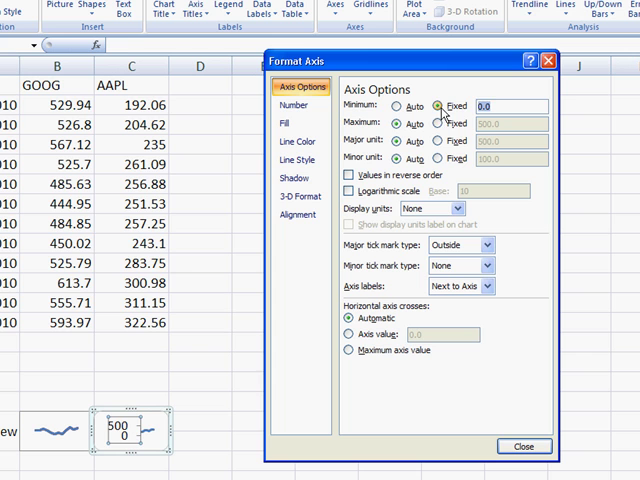
{"action": "type", "text": "190"}
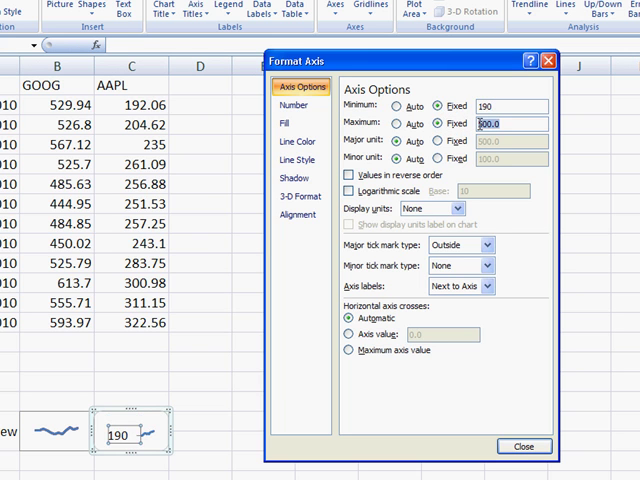
{"action": "left_click", "coordinate": [396, 122]}
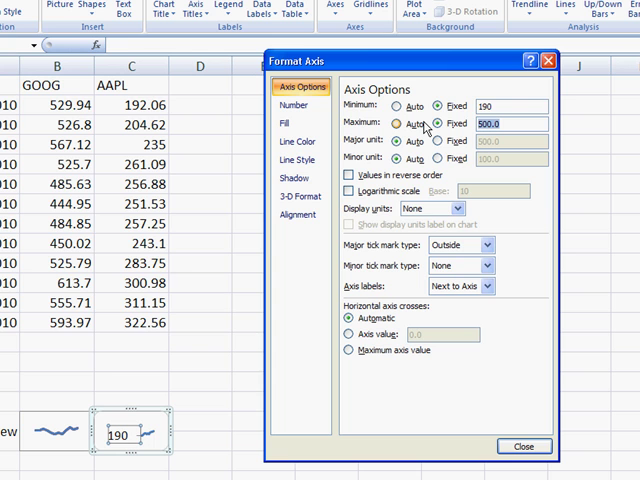
{"action": "type", "text": "330"}
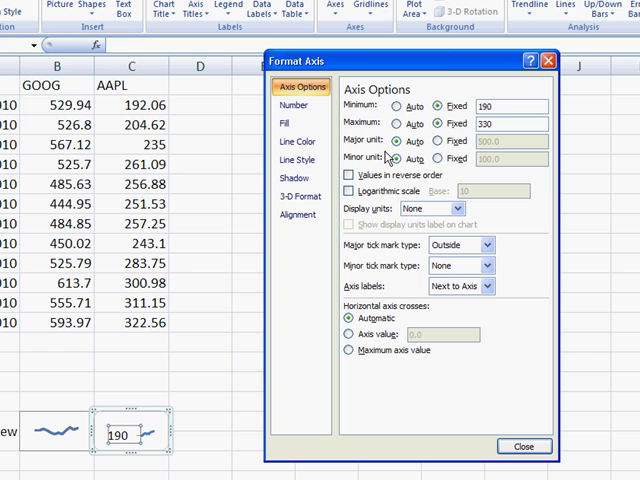
{"action": "mouse_move", "coordinate": [504, 164]}
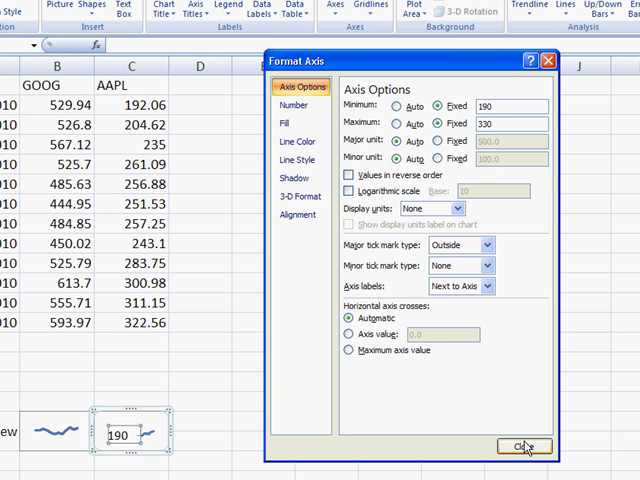
{"action": "left_click", "coordinate": [524, 446]}
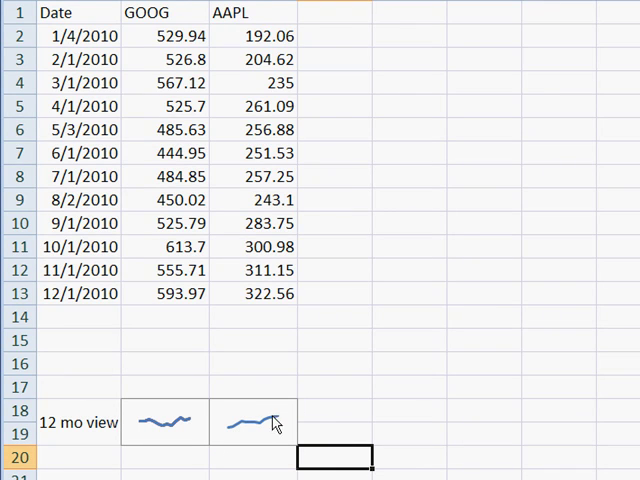
{"action": "mouse_move", "coordinate": [228, 432]}
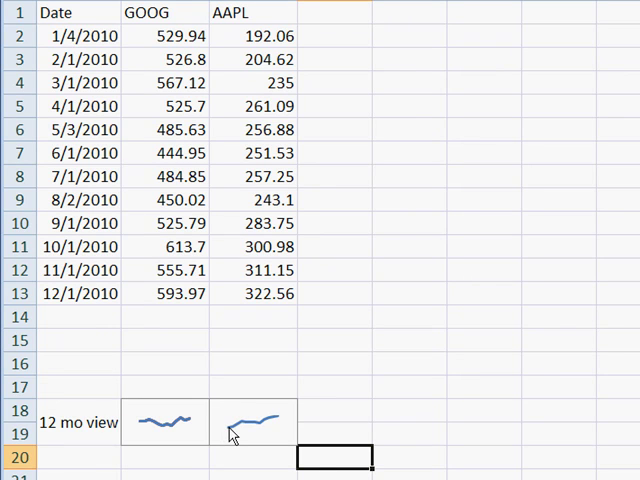
{"action": "mouse_move", "coordinate": [228, 436]}
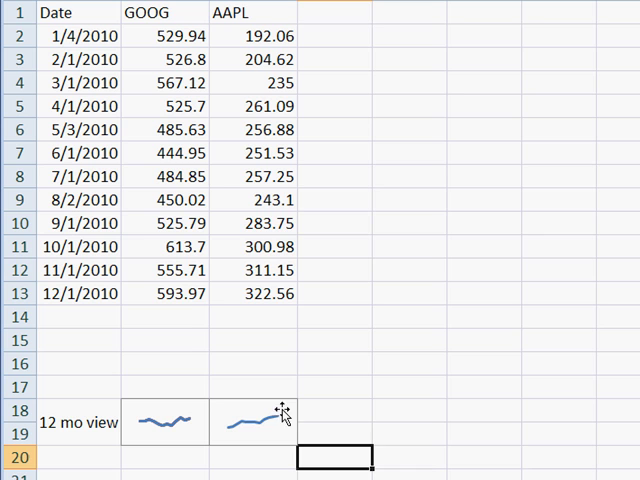
{"action": "left_click", "coordinate": [338, 388]}
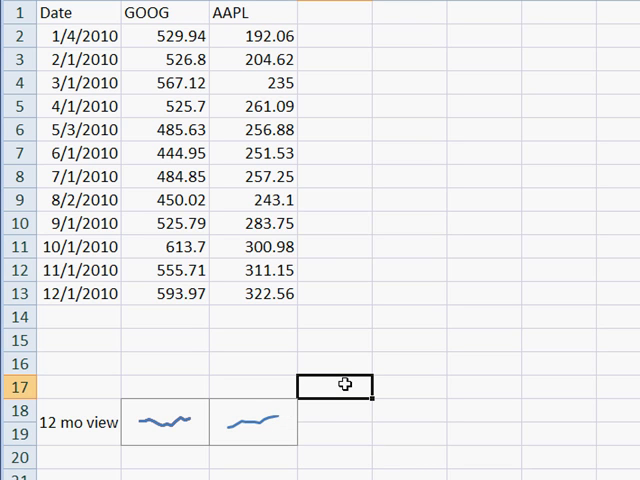